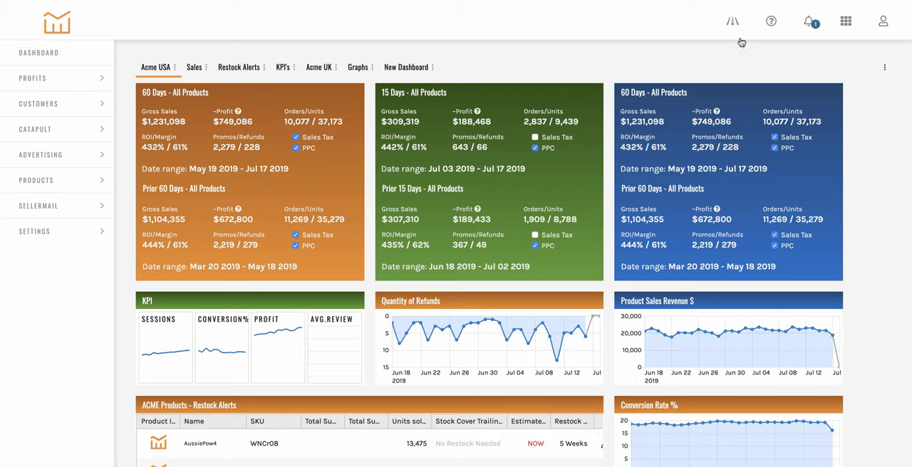
Step: Turn off the modern theme from the help menu, returning the dashboard to the old look
{"action": "left_click", "coordinate": [771, 20]}
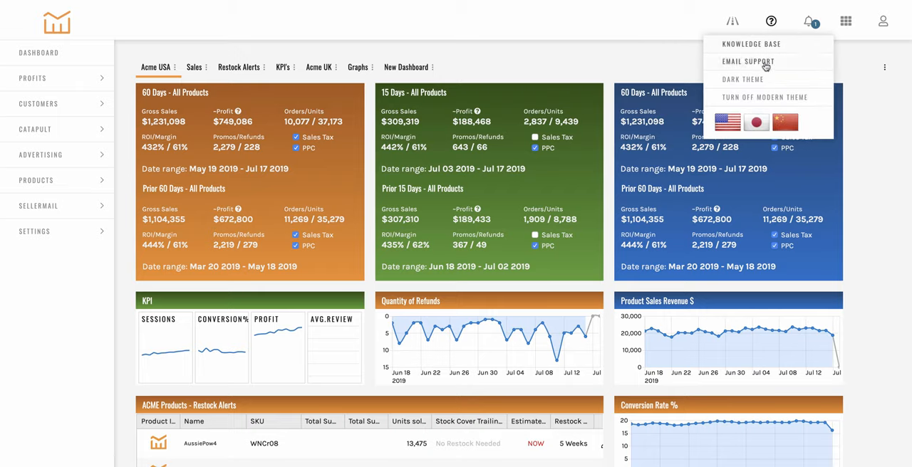
{"action": "mouse_move", "coordinate": [764, 97]}
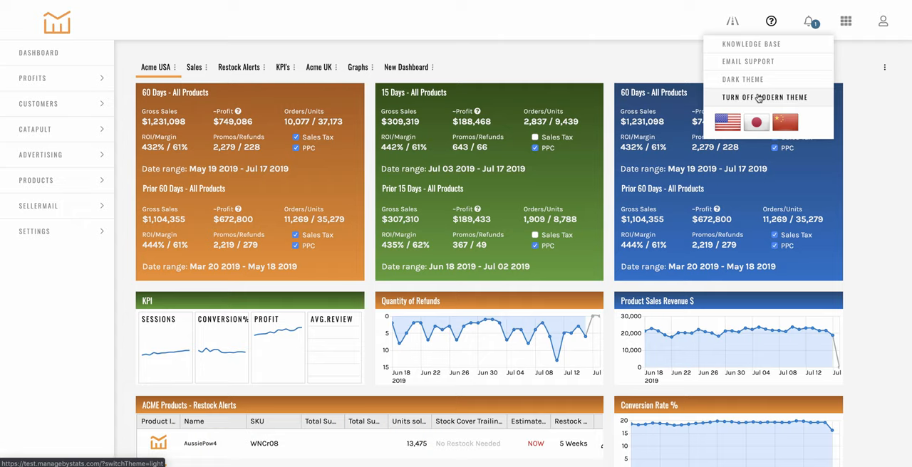
{"action": "left_click", "coordinate": [765, 97]}
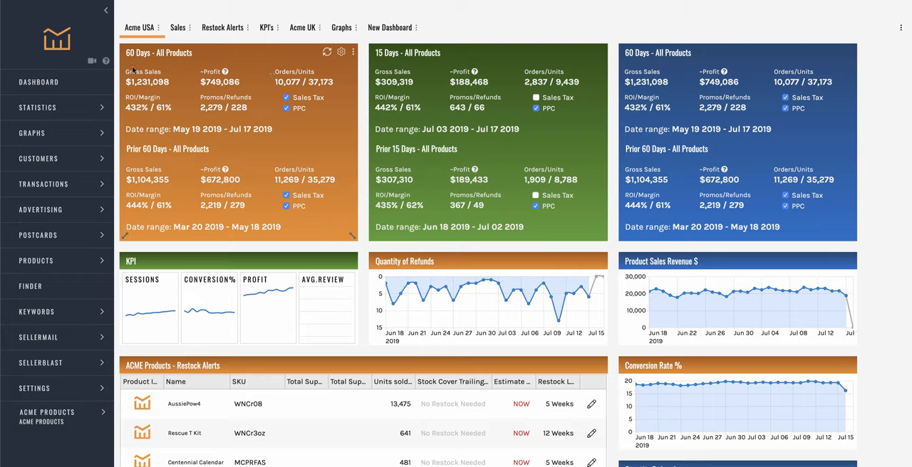
Step: Show the help menu in the old theme, listing the 'Turn on modern theme' option
{"action": "left_click", "coordinate": [105, 60]}
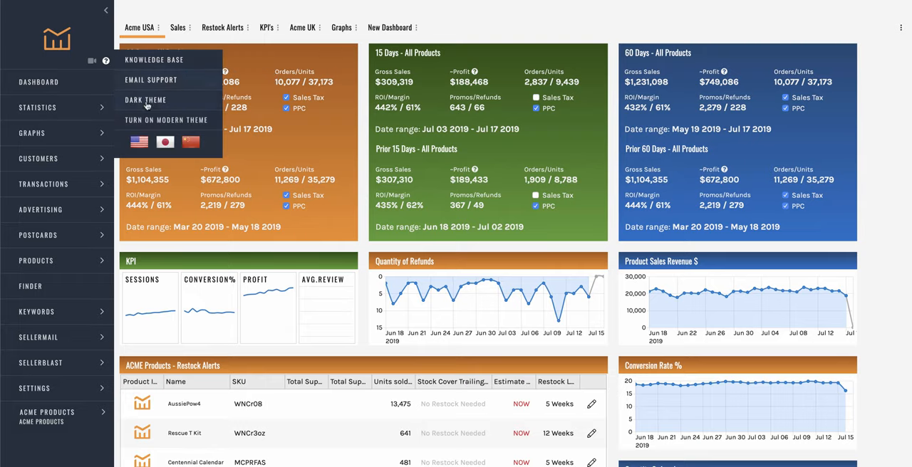